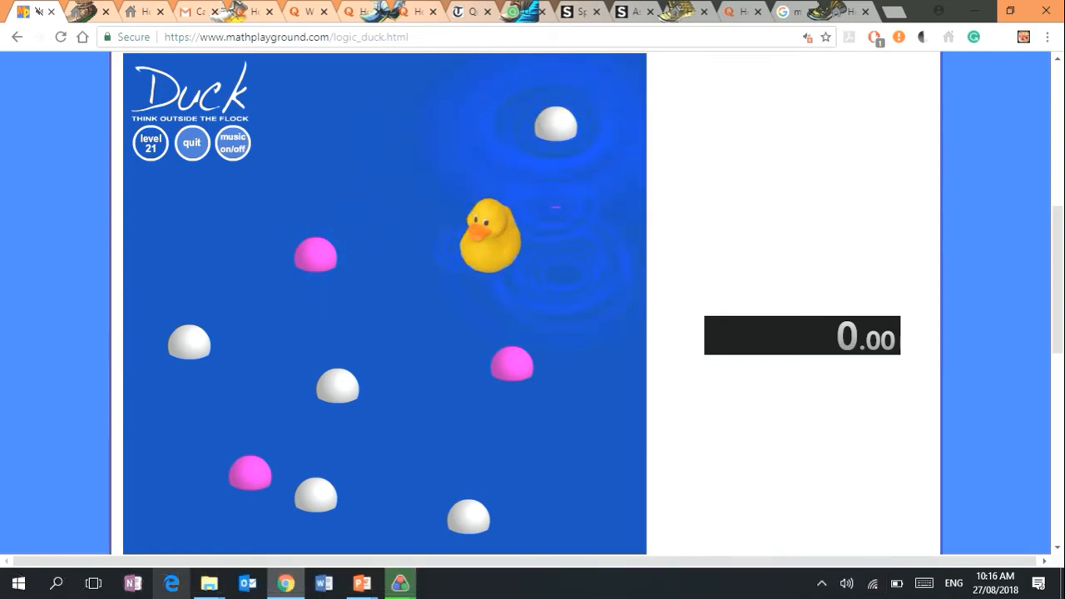
Quit the level 21 puzzle and return to the Duck title screen.
click(192, 143)
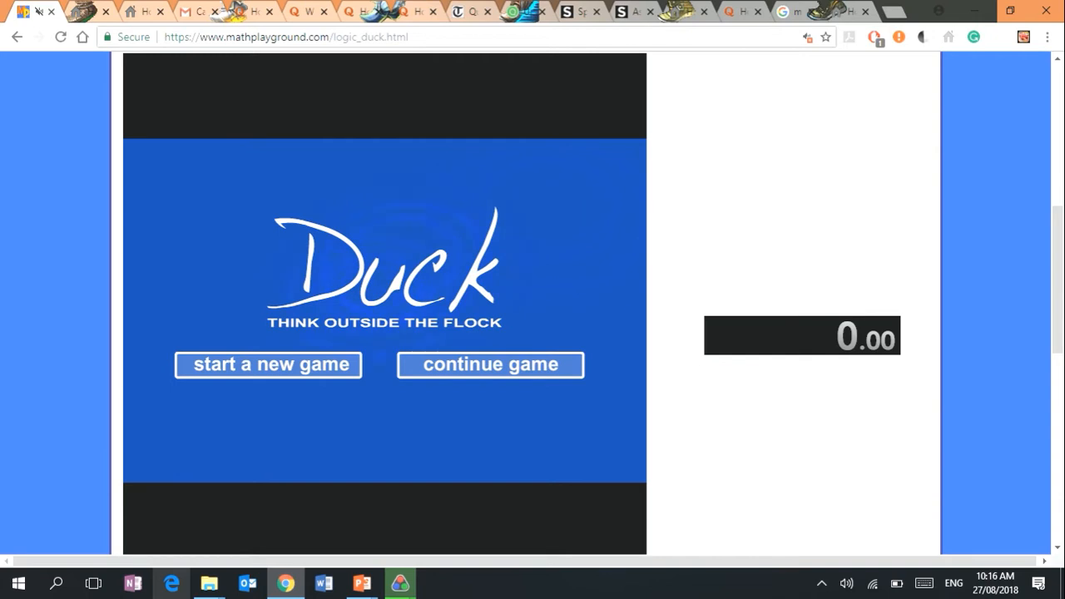
click(268, 365)
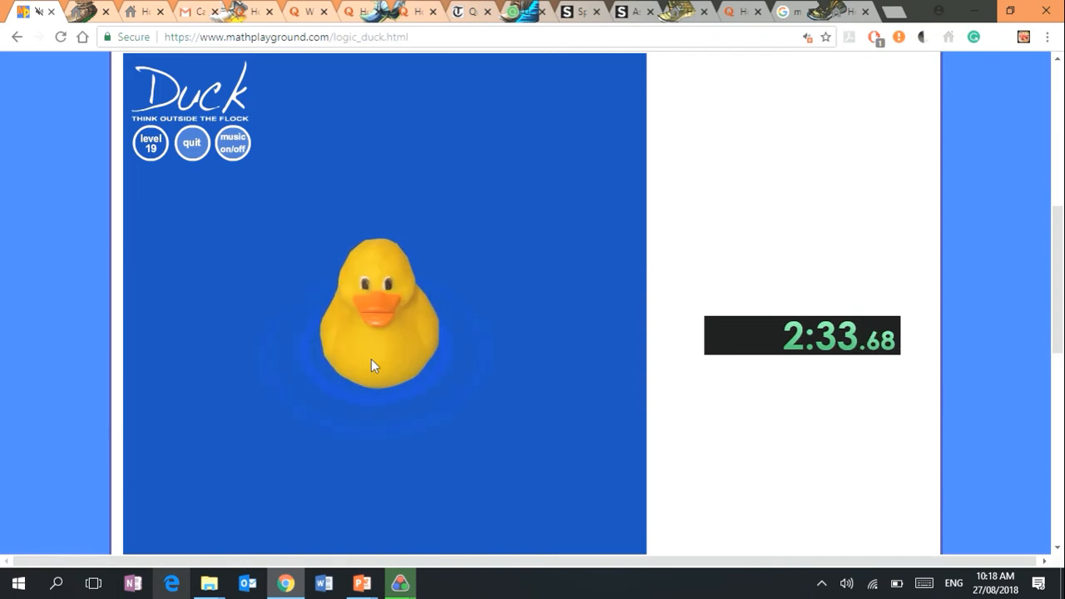
Tap the lone duck to clear level 19, then tap a duck in the level 22 grid.
click(377, 325)
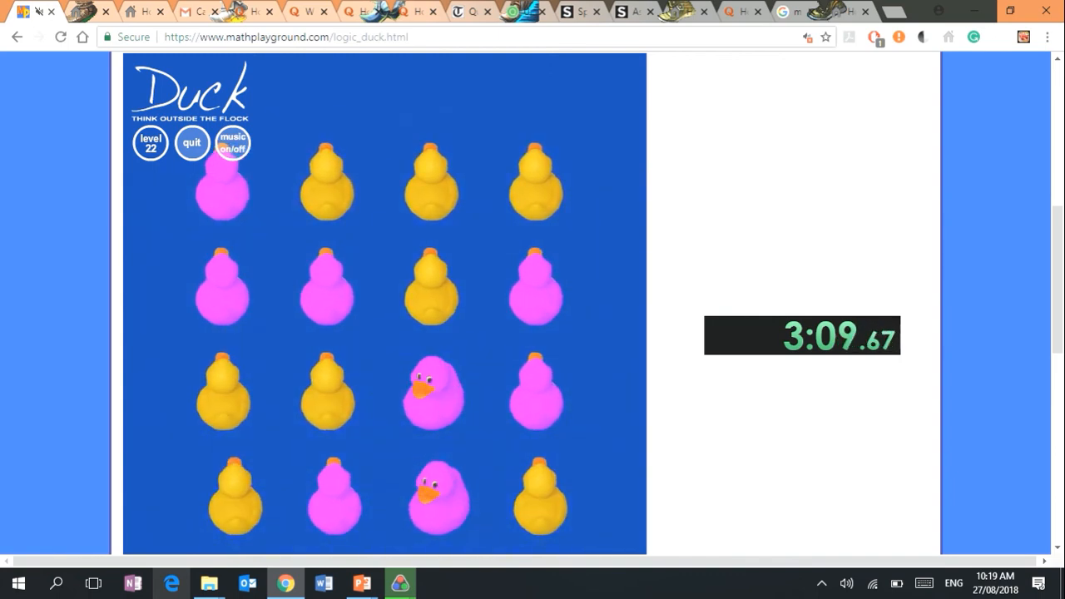
click(328, 291)
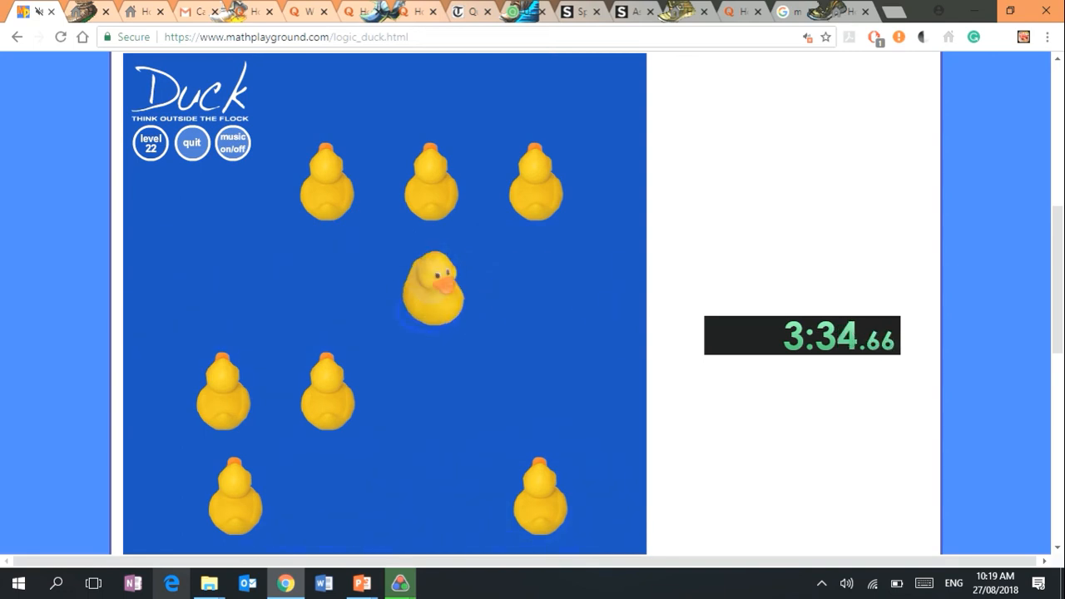
Tap three more ducks on the level 22 pond, leaving four yellow ducks.
click(433, 292)
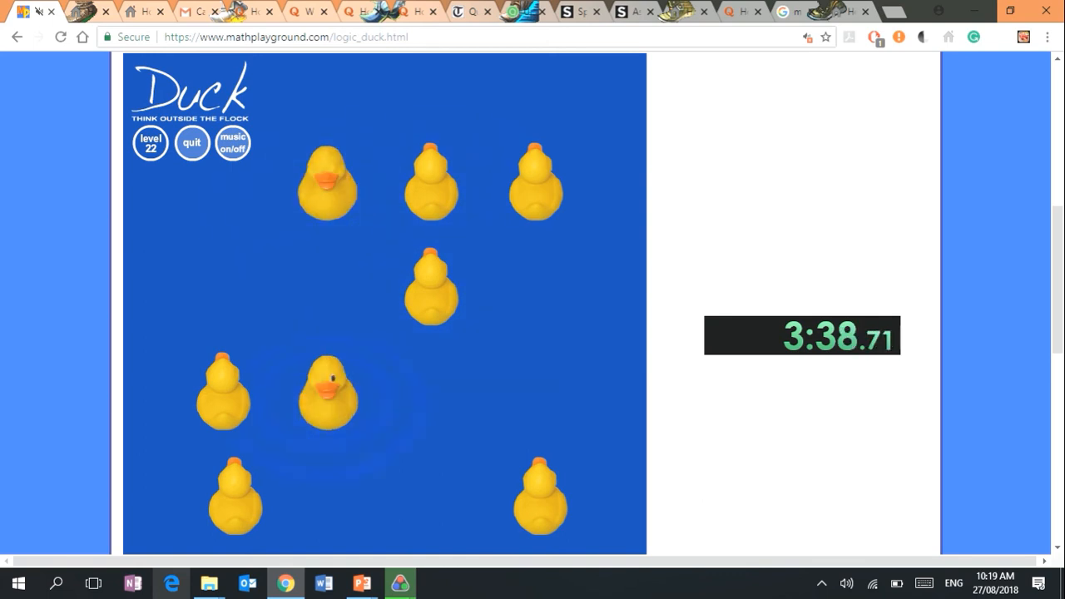
click(430, 179)
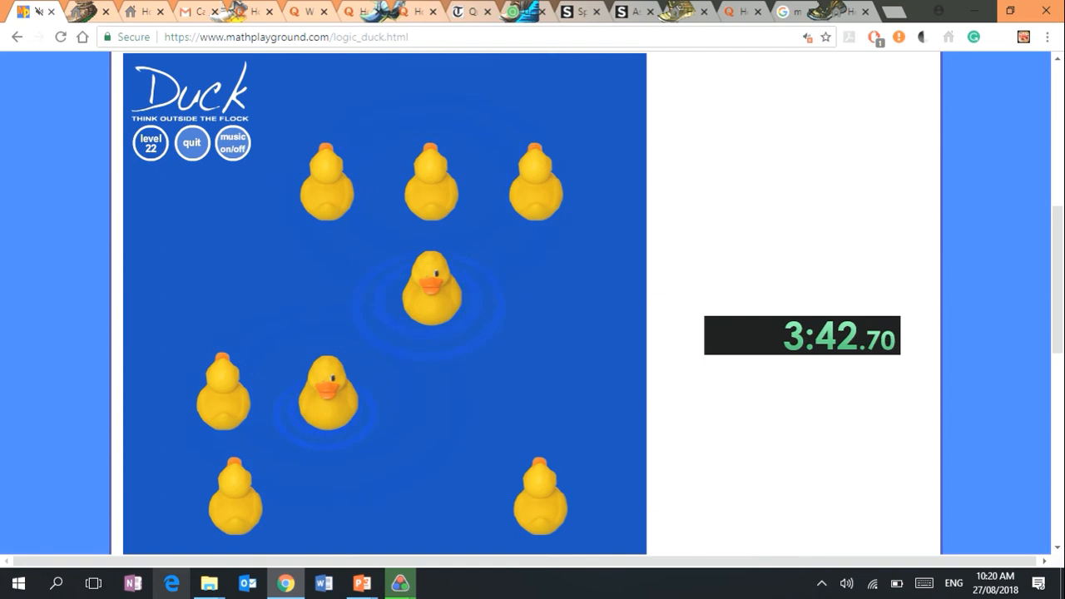
click(435, 297)
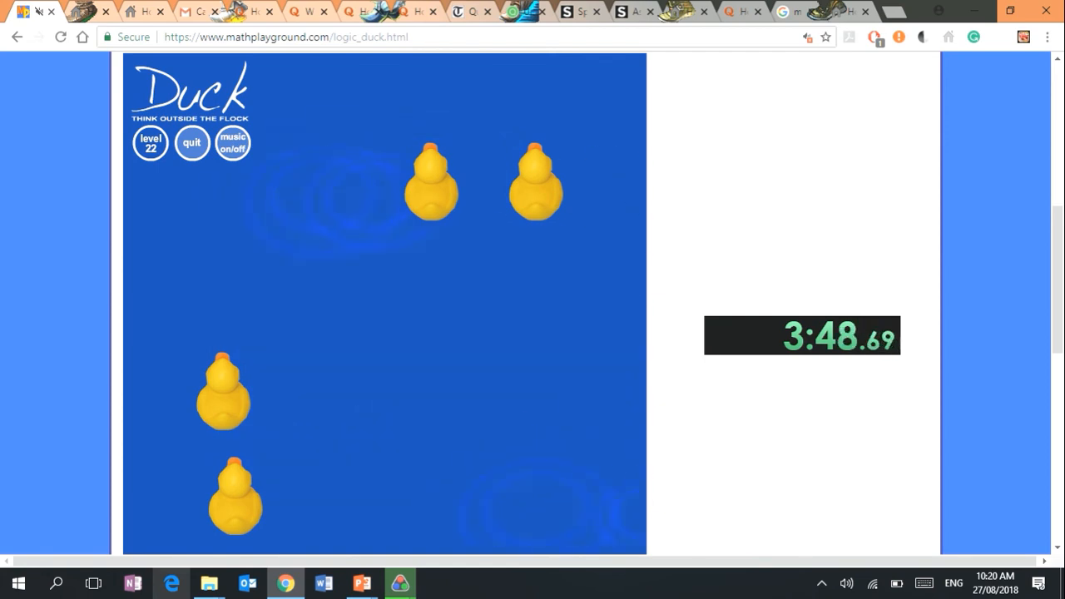
click(534, 182)
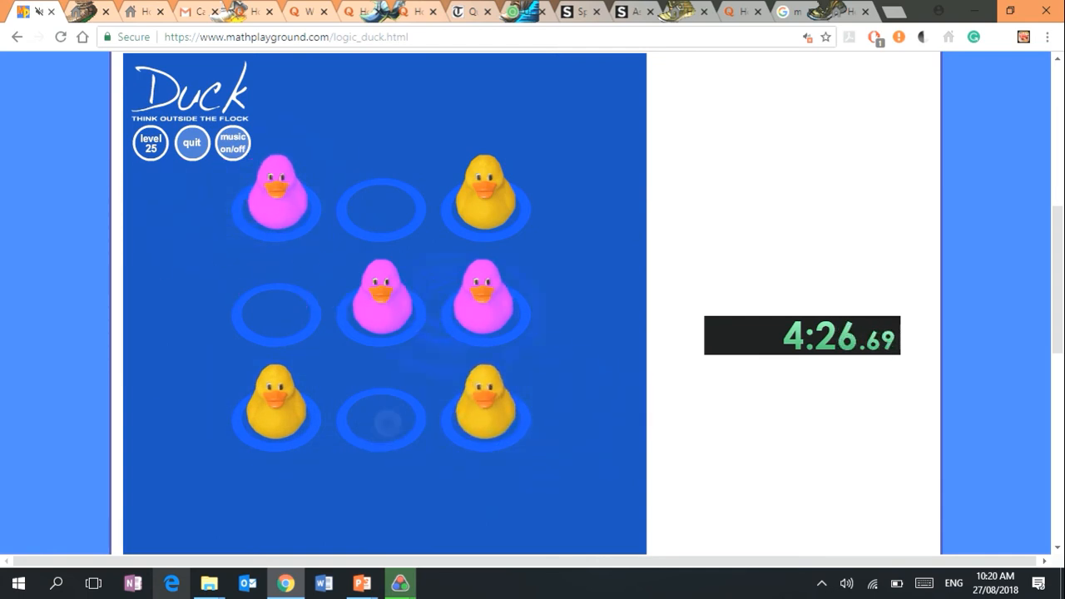
Place a yellow duck in level 25's bottom-middle ring, stopping the timer at 4:28.56.
click(380, 421)
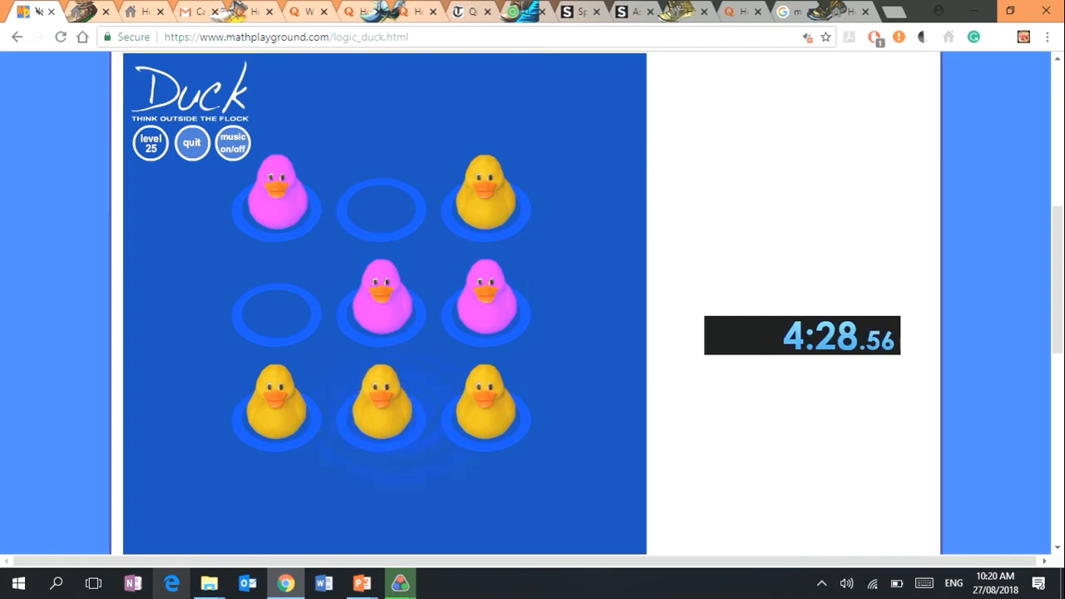